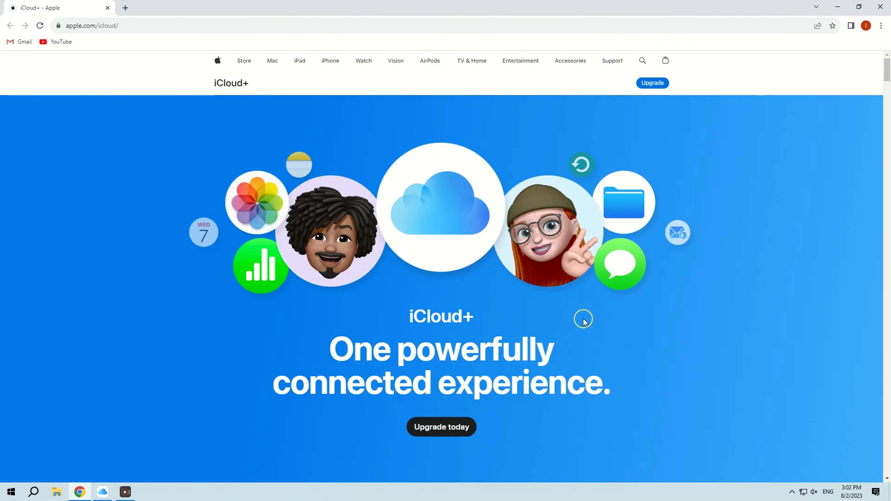
mouse_move(592, 321)
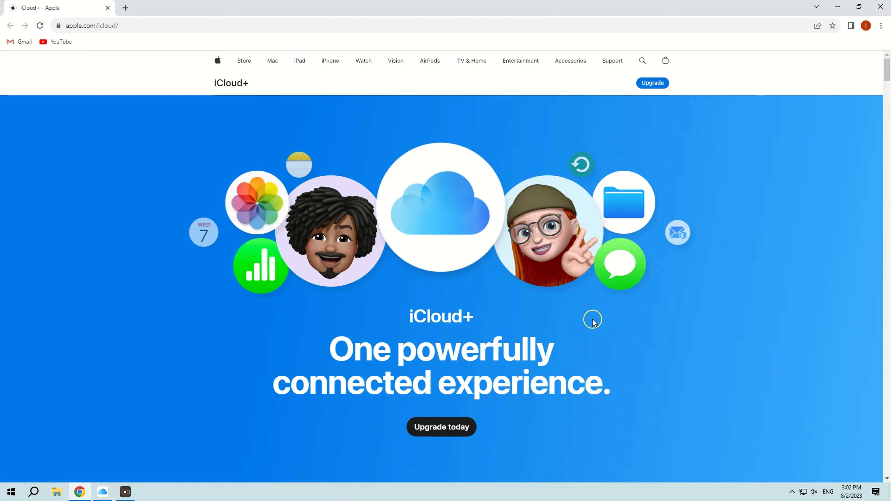
mouse_move(832, 8)
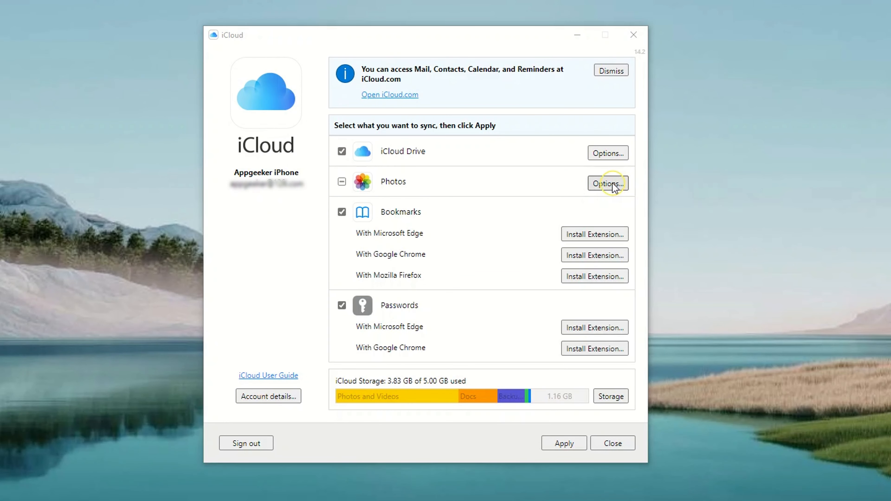
- Enable iCloud Photos in the Photos Options dialog so the library uploads and syncs
click(607, 183)
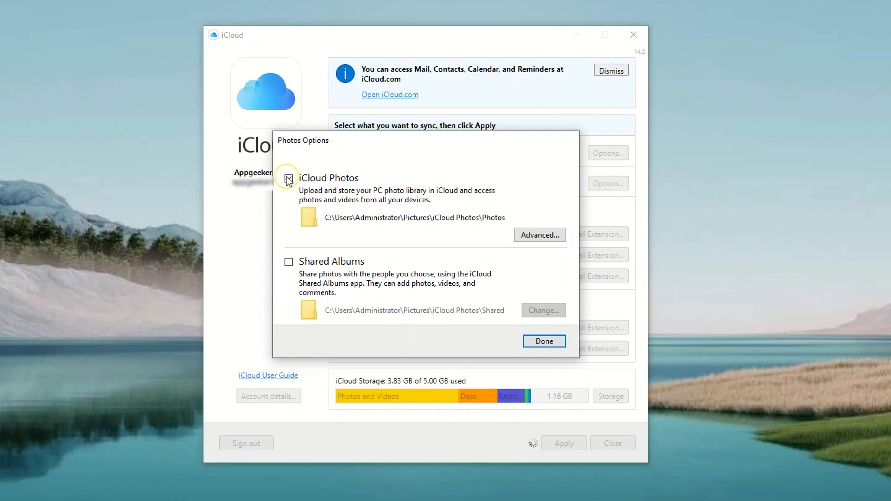
click(288, 178)
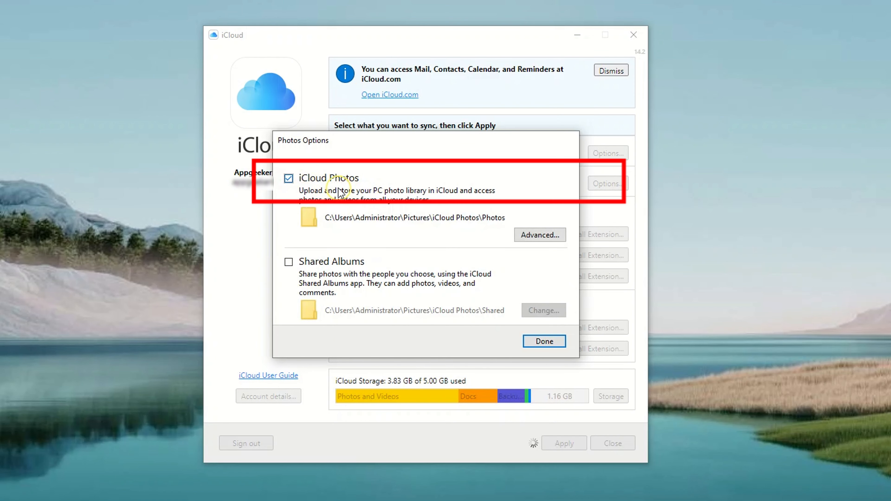